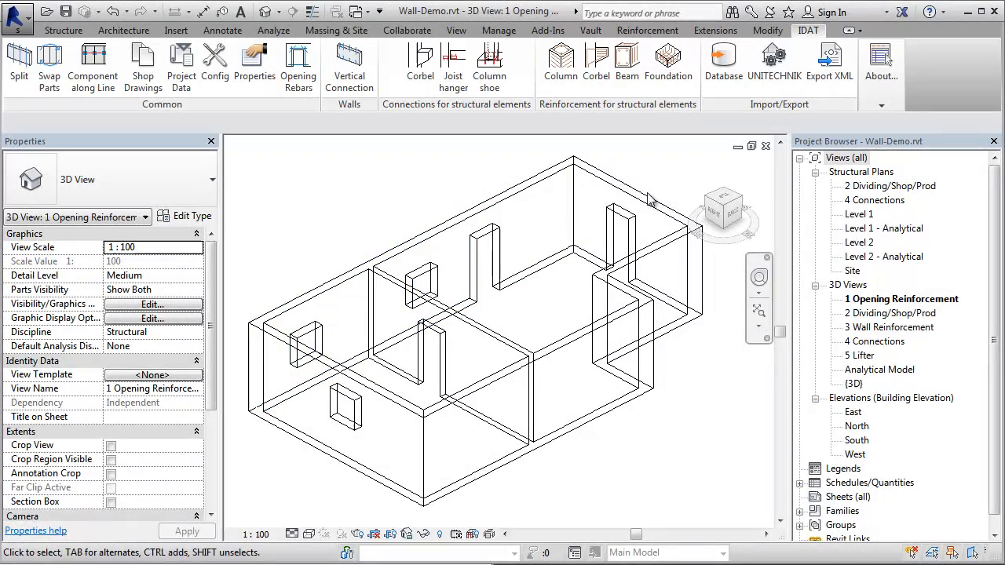
{"action": "mouse_move", "coordinate": [255, 160]}
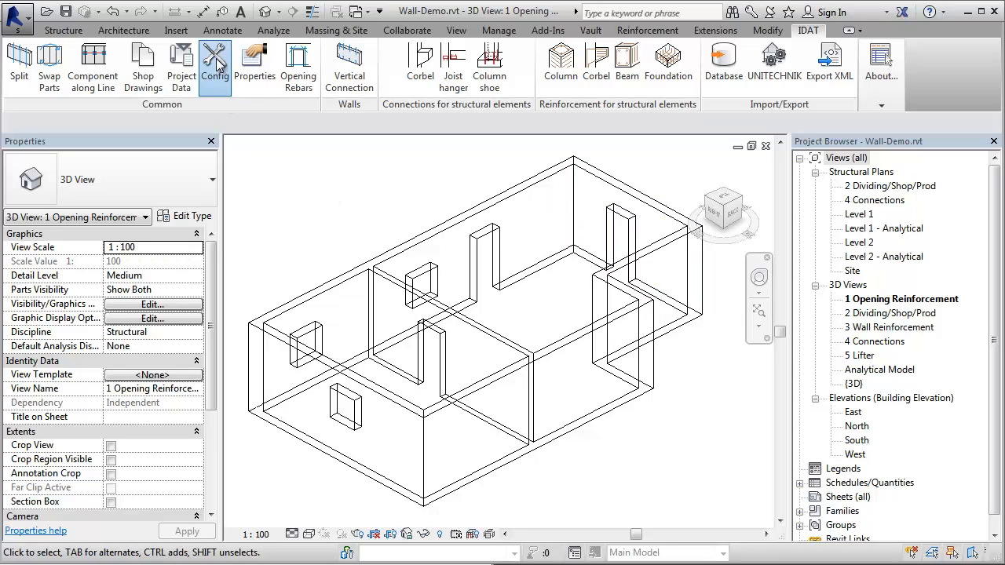
Show the IDAT solid wall reinforcement type definitions and highlight door reinforcement Type 1
{"action": "left_click", "coordinate": [214, 63]}
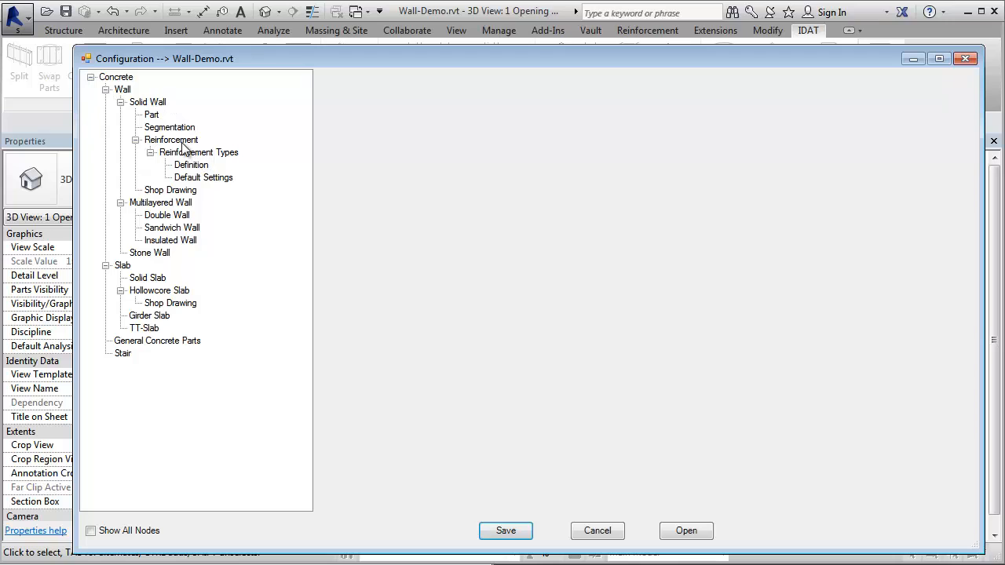
{"action": "mouse_move", "coordinate": [209, 165]}
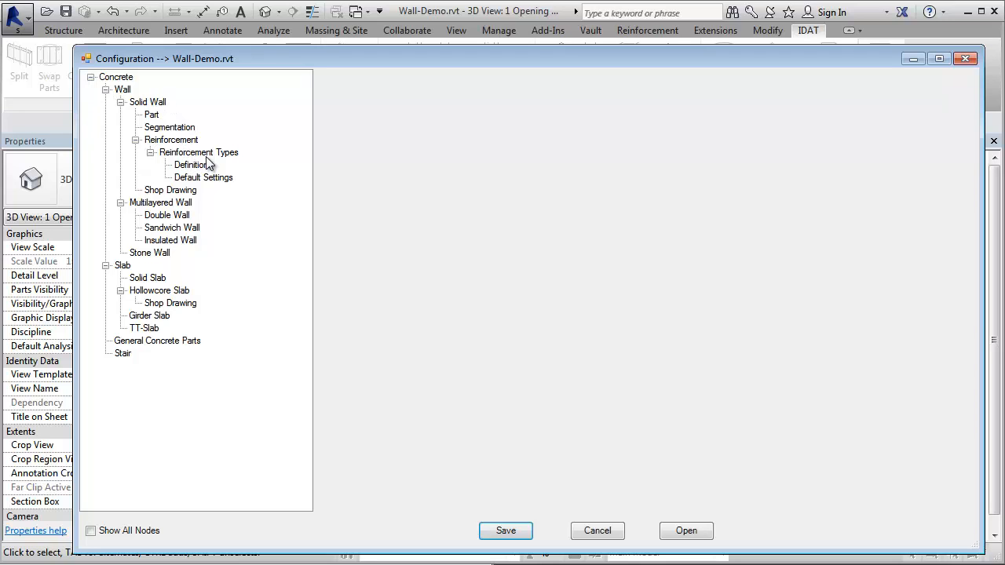
{"action": "left_click", "coordinate": [190, 165]}
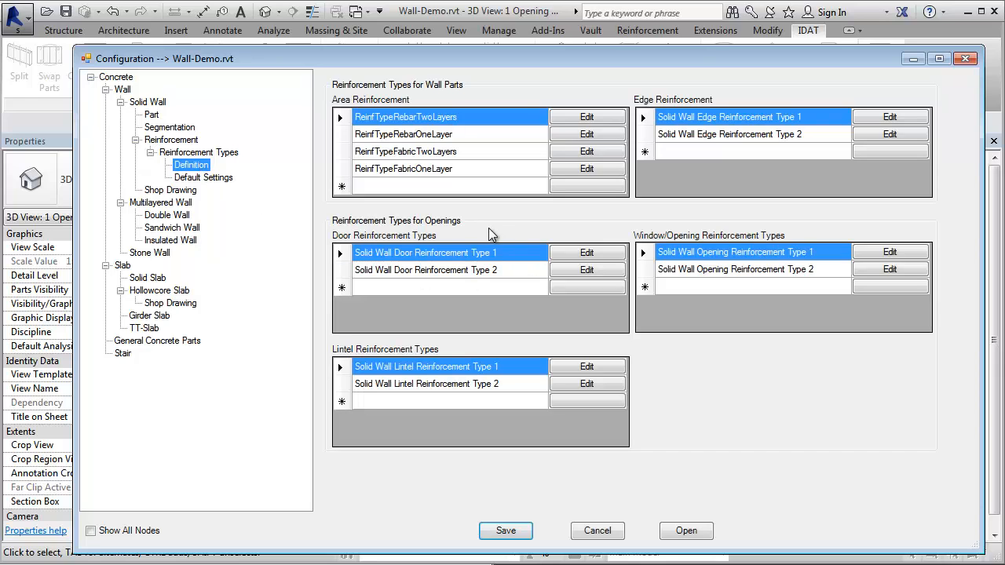
{"action": "mouse_move", "coordinate": [352, 249]}
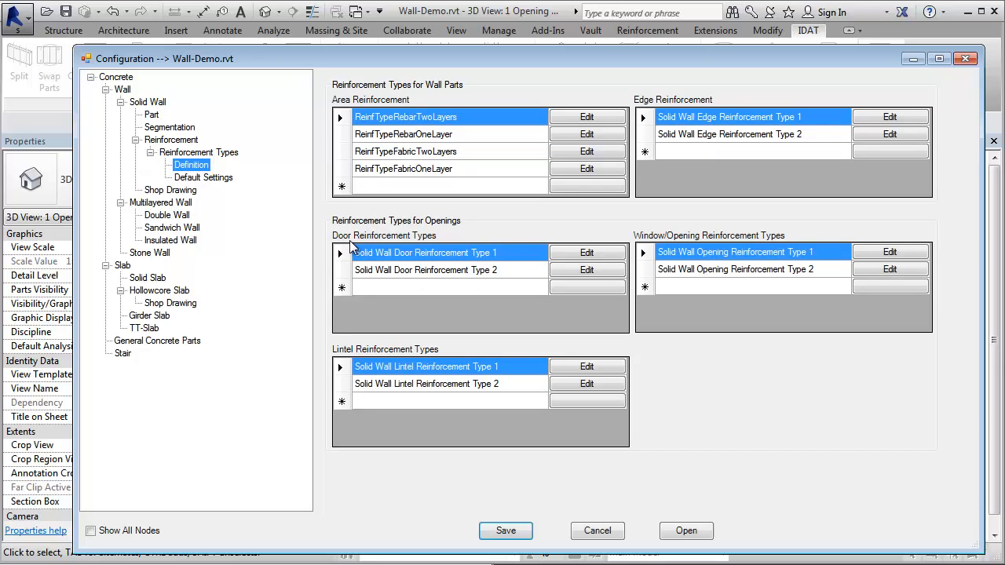
{"action": "mouse_move", "coordinate": [433, 323]}
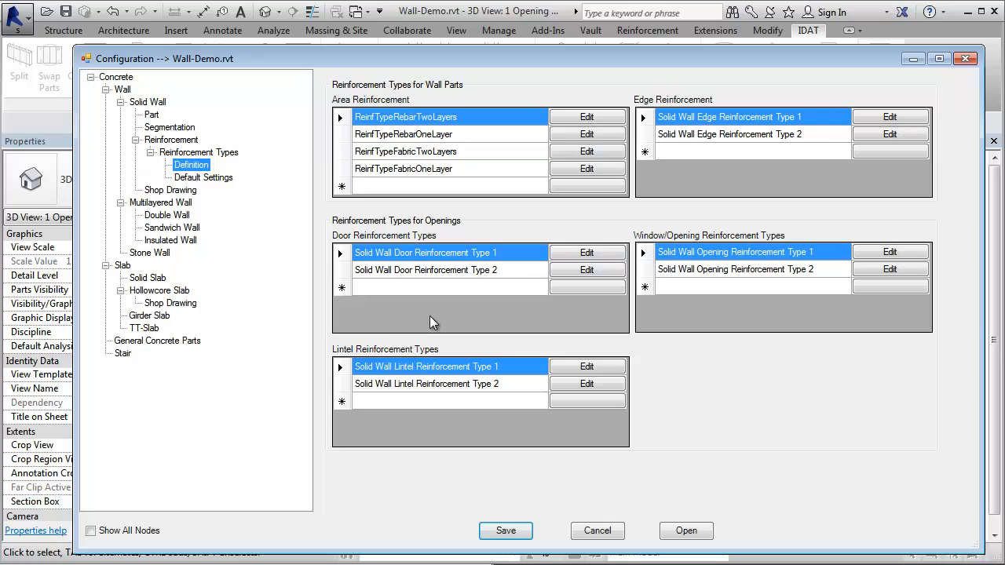
{"action": "mouse_move", "coordinate": [328, 358]}
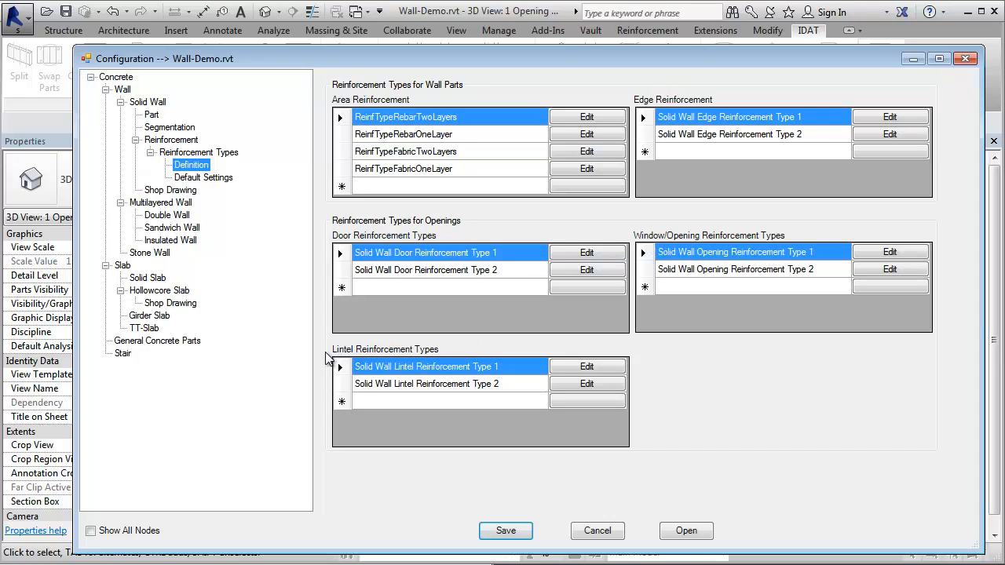
{"action": "mouse_move", "coordinate": [433, 348]}
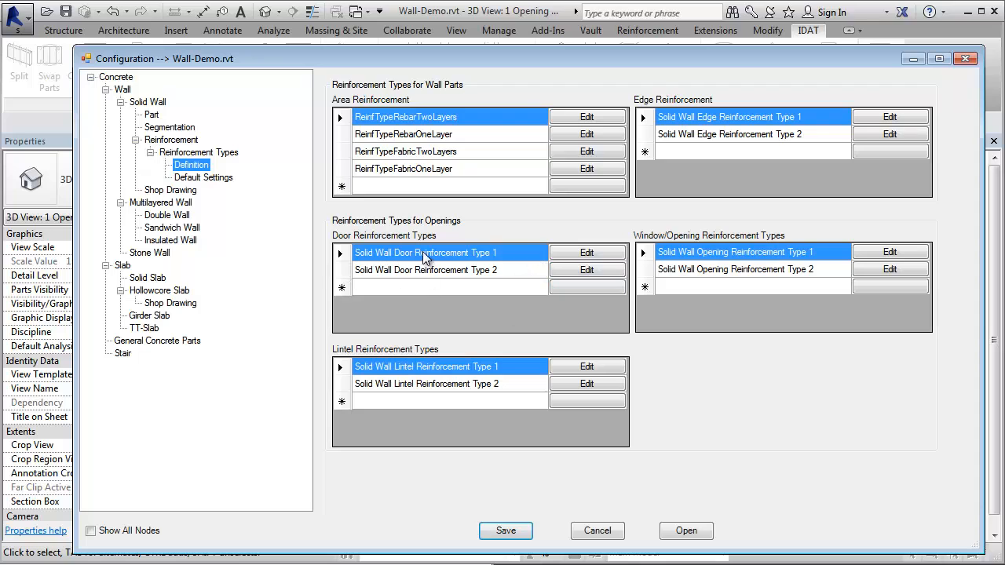
{"action": "left_click", "coordinate": [432, 286]}
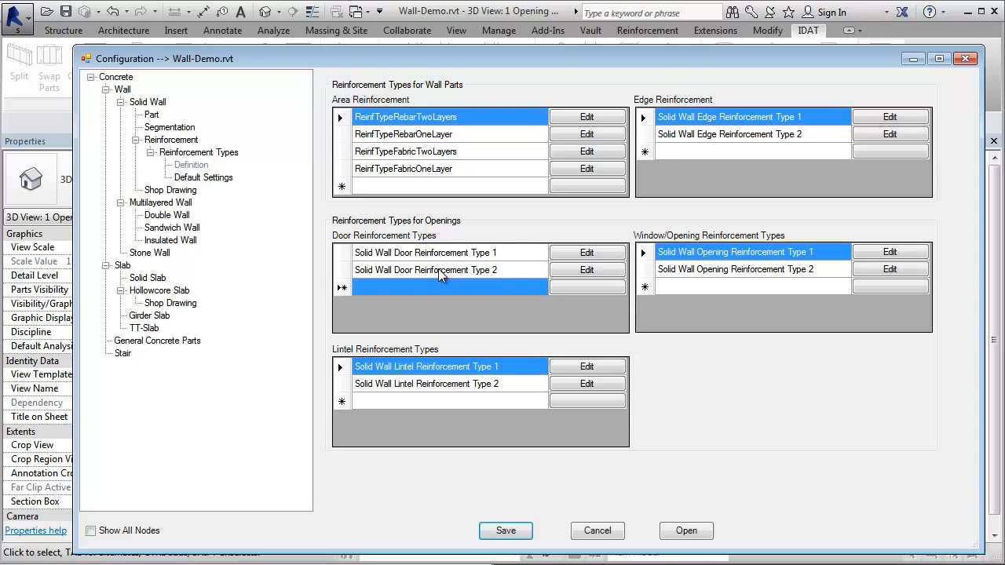
{"action": "left_click", "coordinate": [424, 251]}
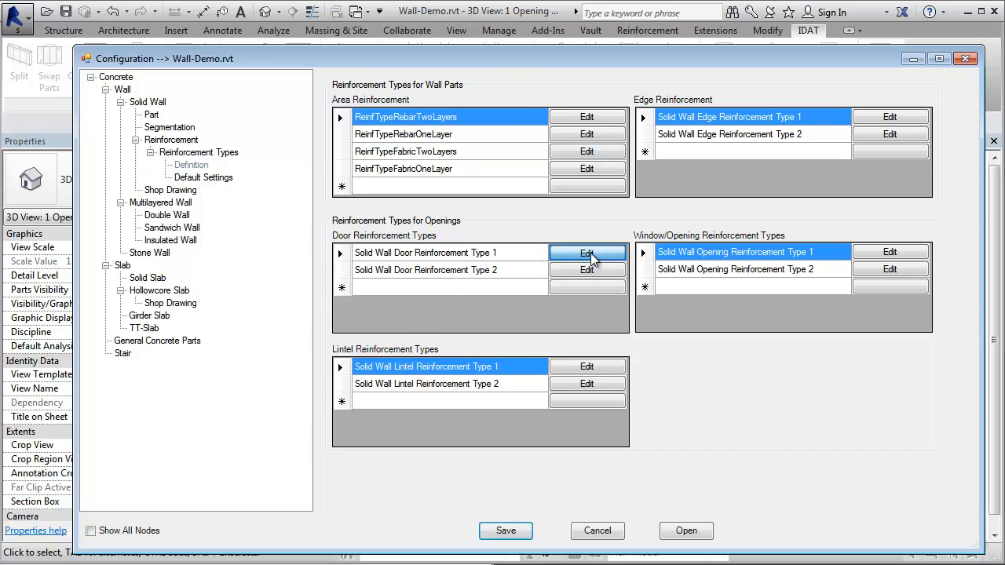
Review door reinforcement Type 1, keeping 10M perimeter bars in two layers
{"action": "left_click", "coordinate": [587, 251]}
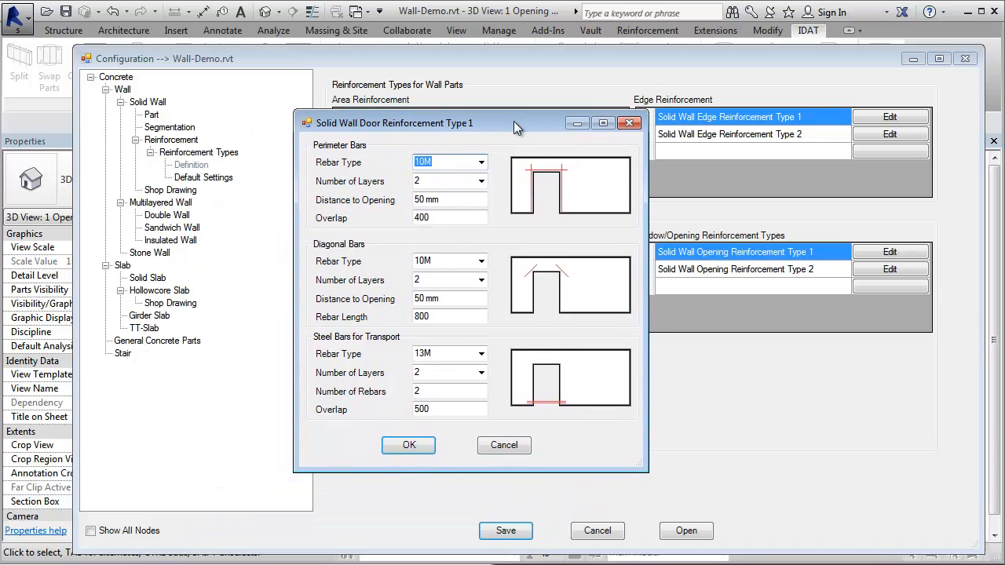
{"action": "mouse_move", "coordinate": [525, 251]}
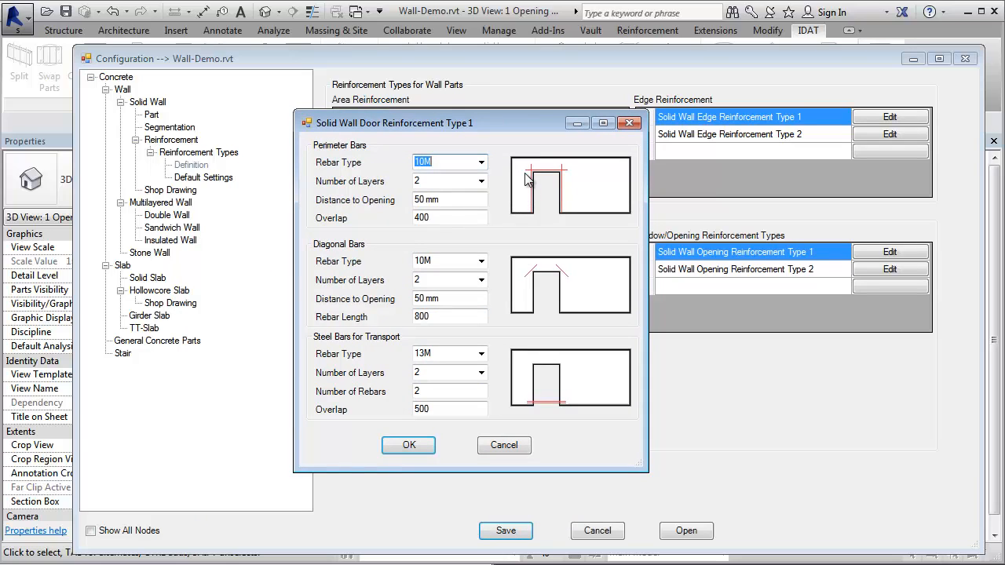
{"action": "mouse_move", "coordinate": [364, 170]}
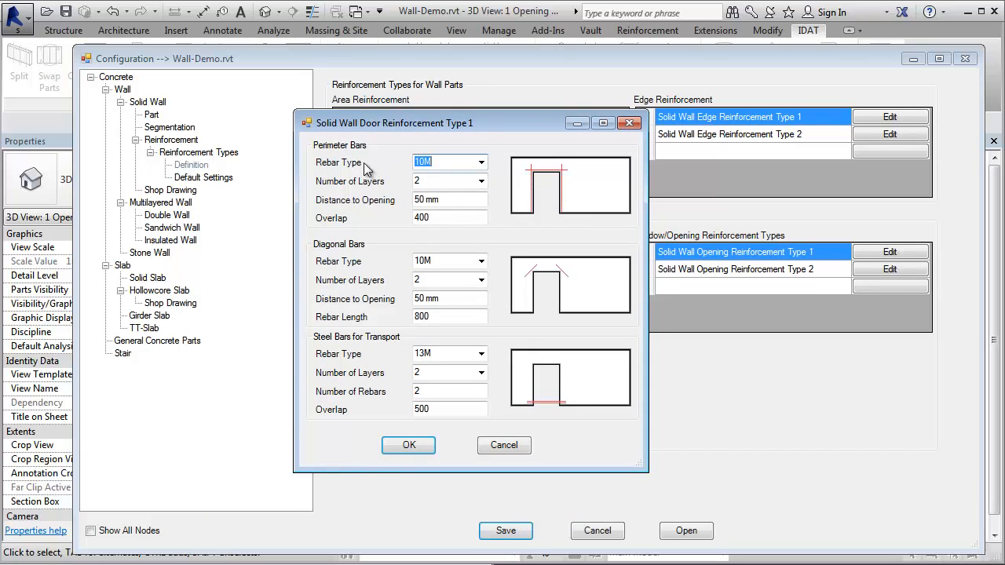
{"action": "left_click", "coordinate": [480, 162]}
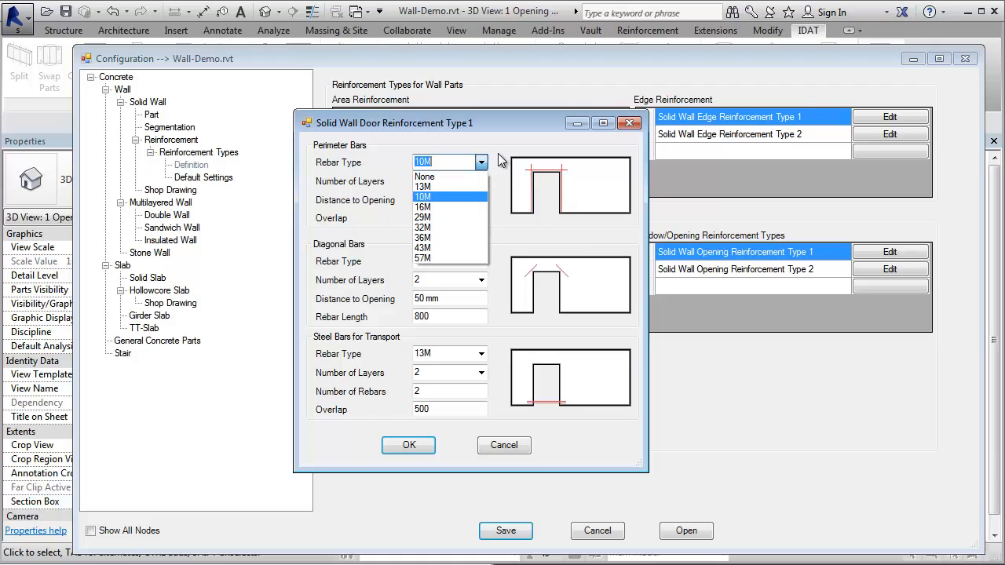
{"action": "left_click", "coordinate": [424, 198]}
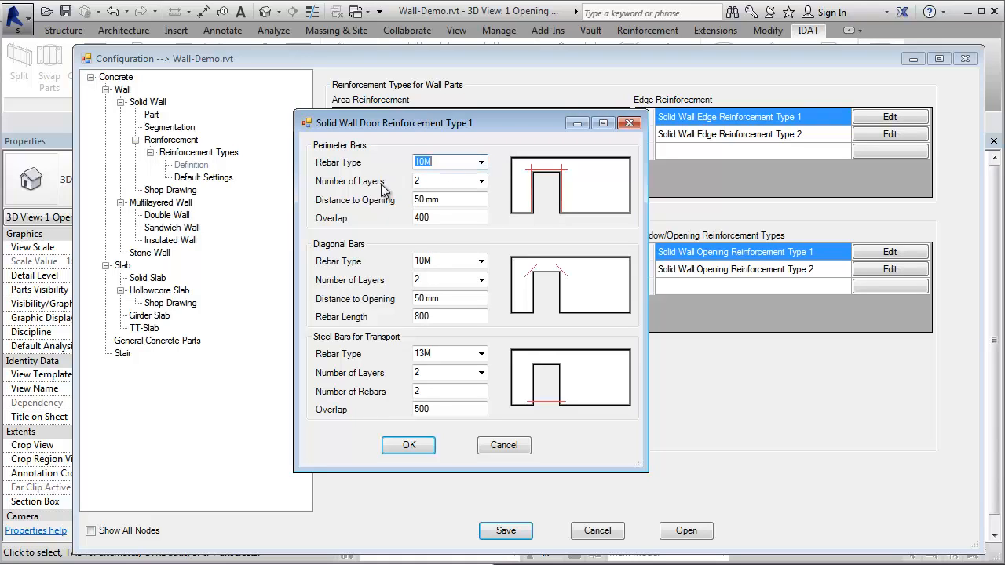
{"action": "left_click", "coordinate": [480, 182]}
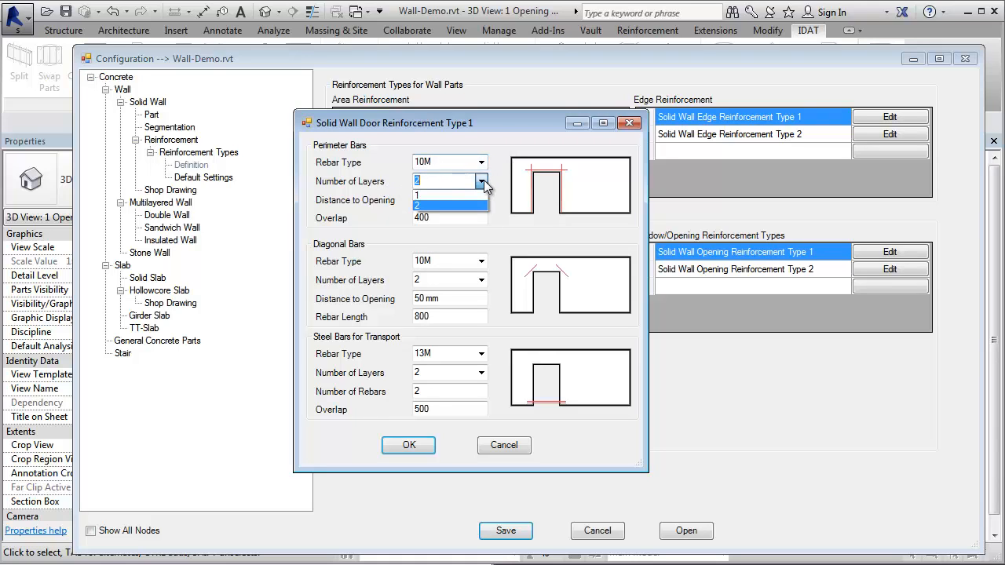
{"action": "left_click", "coordinate": [448, 198]}
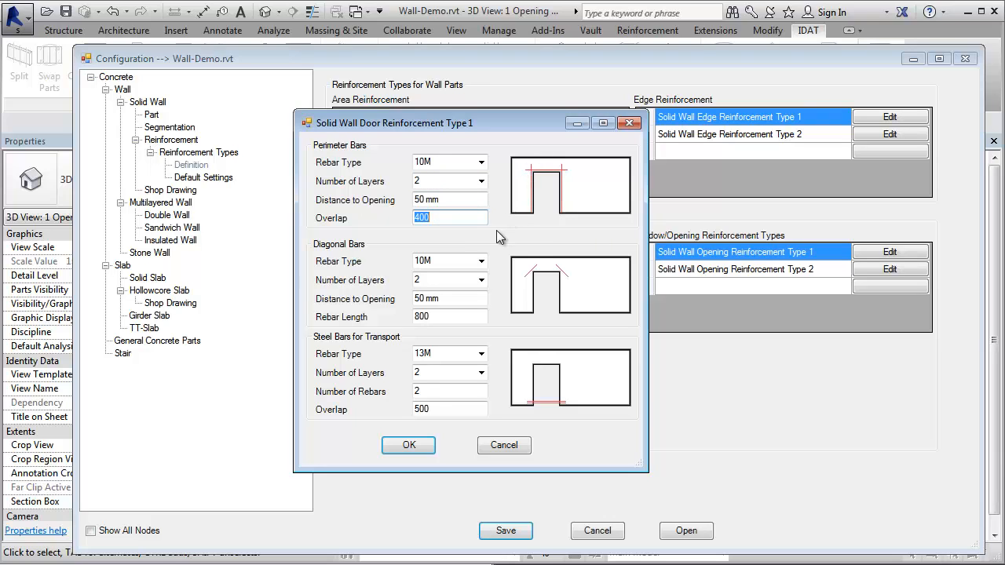
{"action": "mouse_move", "coordinate": [542, 267]}
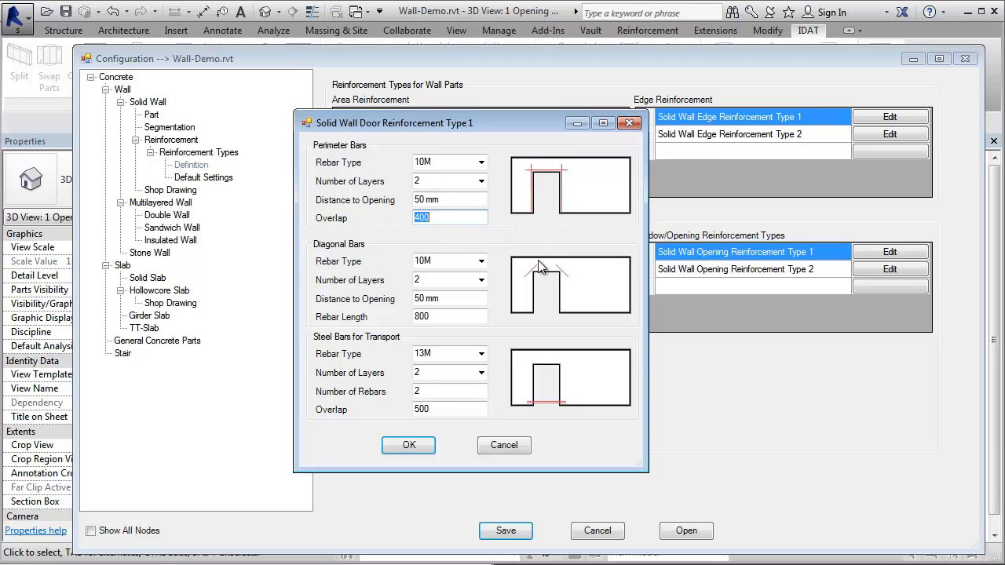
{"action": "left_click", "coordinate": [480, 260]}
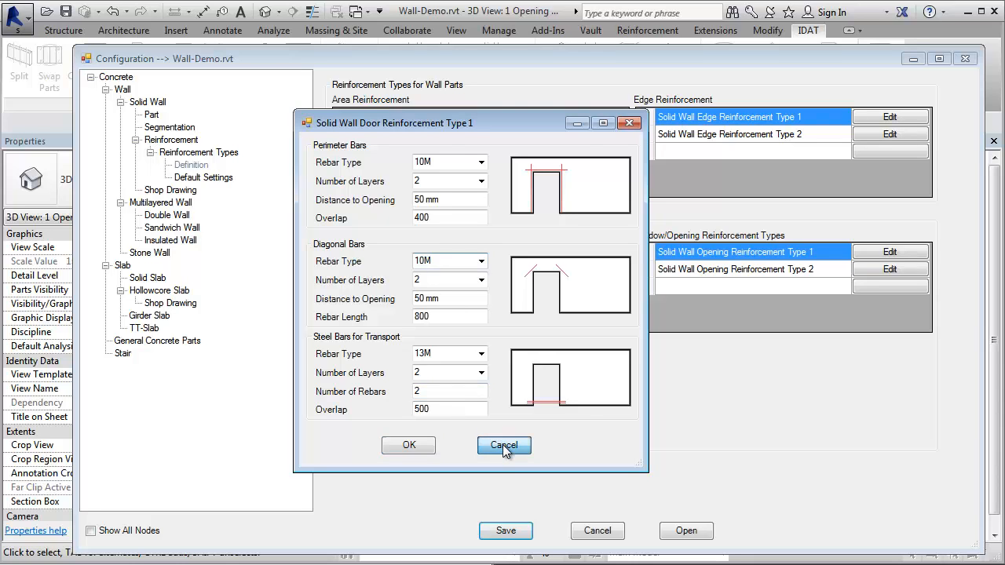
Cancel the door Type 1 settings, leaving them unchanged
{"action": "left_click", "coordinate": [503, 446]}
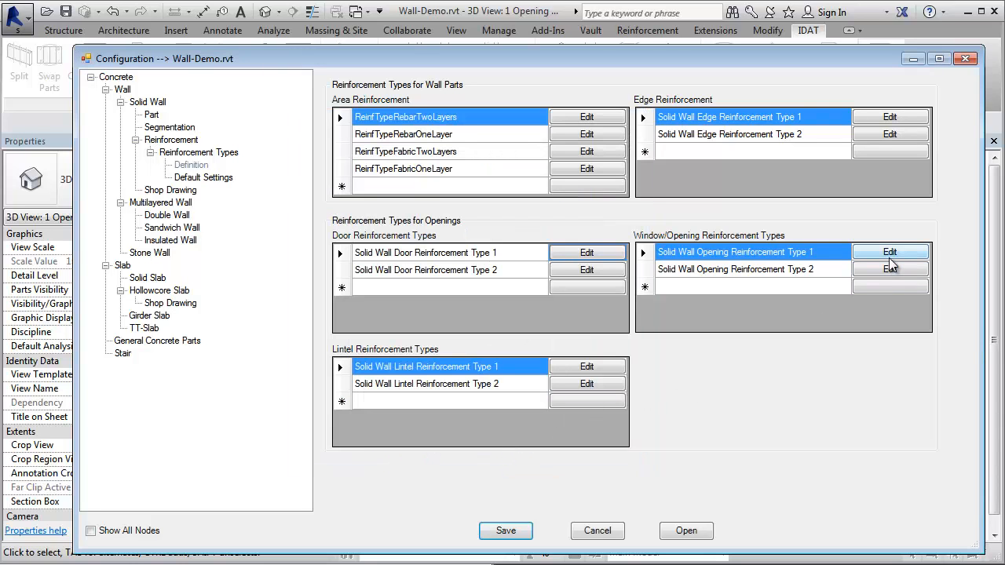
{"action": "left_click", "coordinate": [890, 251]}
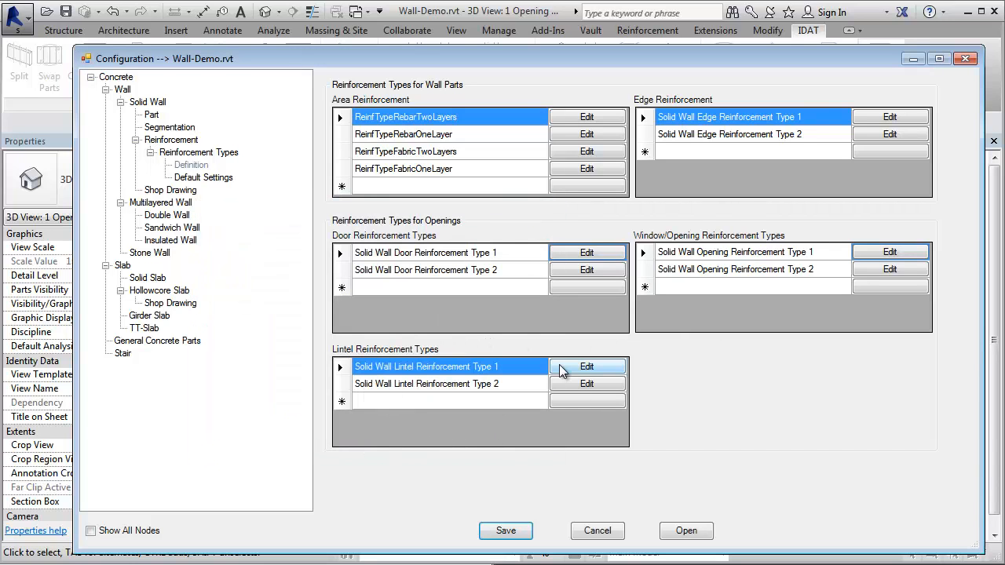
Review lintel reinforcement Type 1, trying To Wall Top Edge but keeping a fixed lintel height, and confirm
{"action": "left_click", "coordinate": [587, 367]}
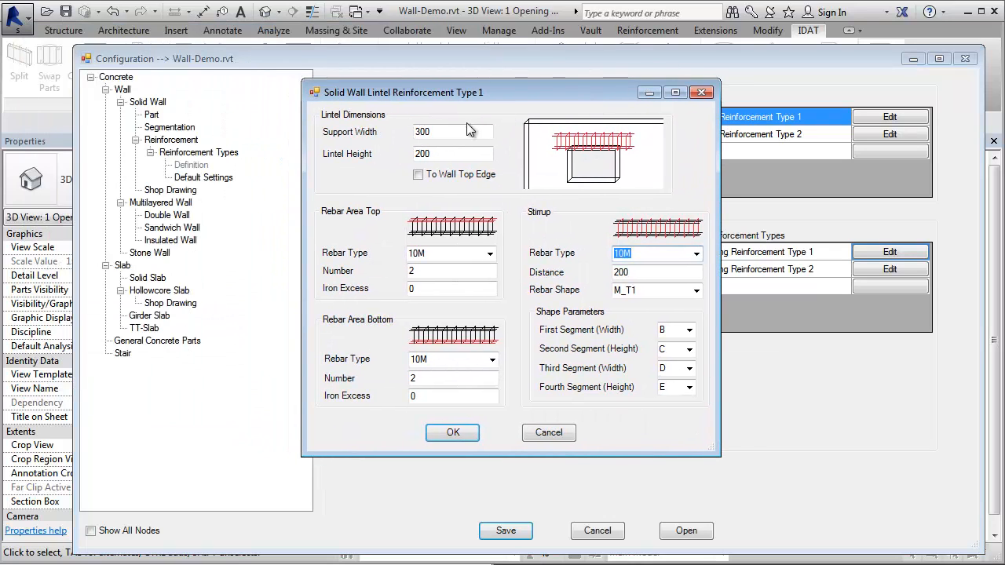
{"action": "mouse_move", "coordinate": [562, 155]}
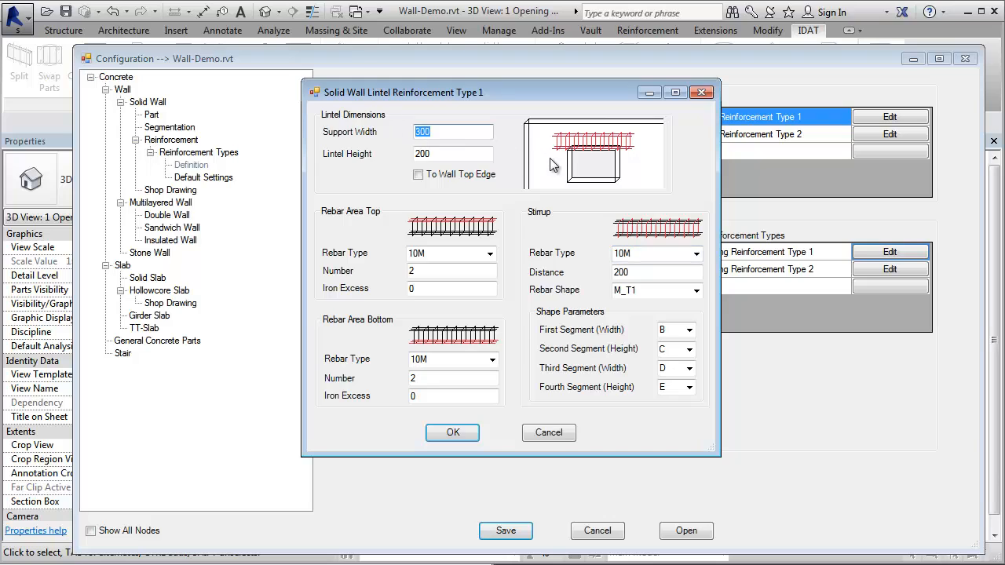
{"action": "mouse_move", "coordinate": [554, 155]}
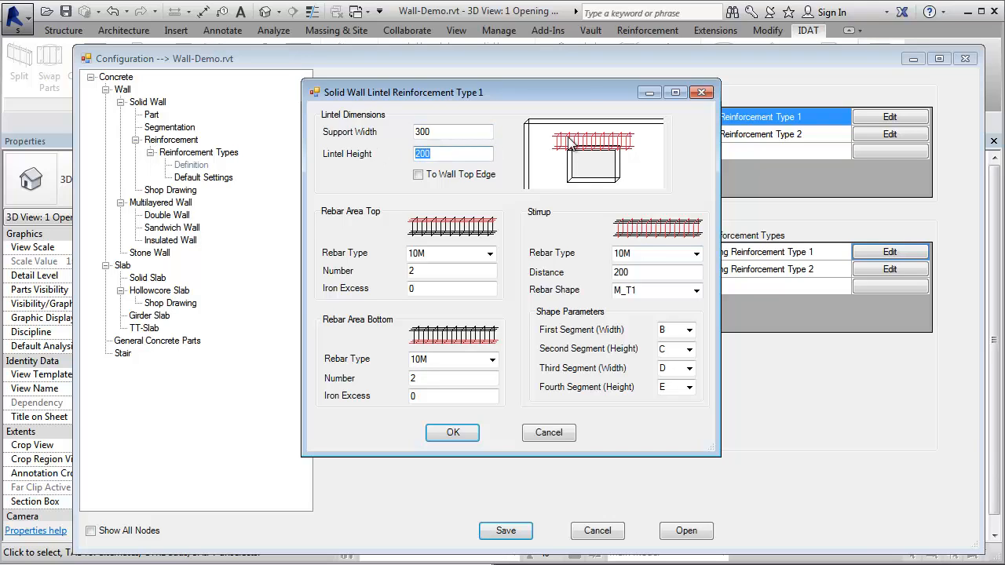
{"action": "left_click", "coordinate": [418, 174]}
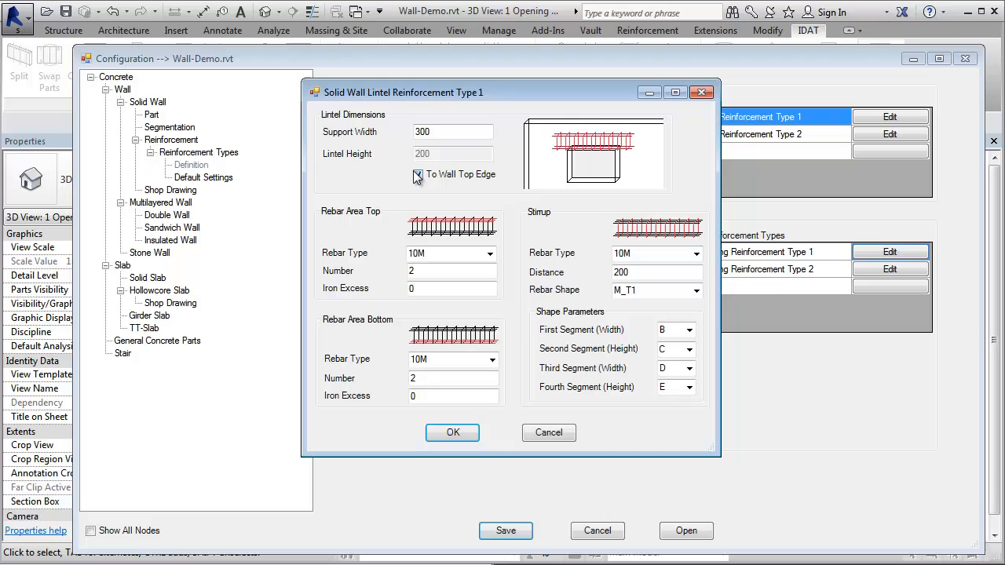
{"action": "left_click", "coordinate": [418, 174]}
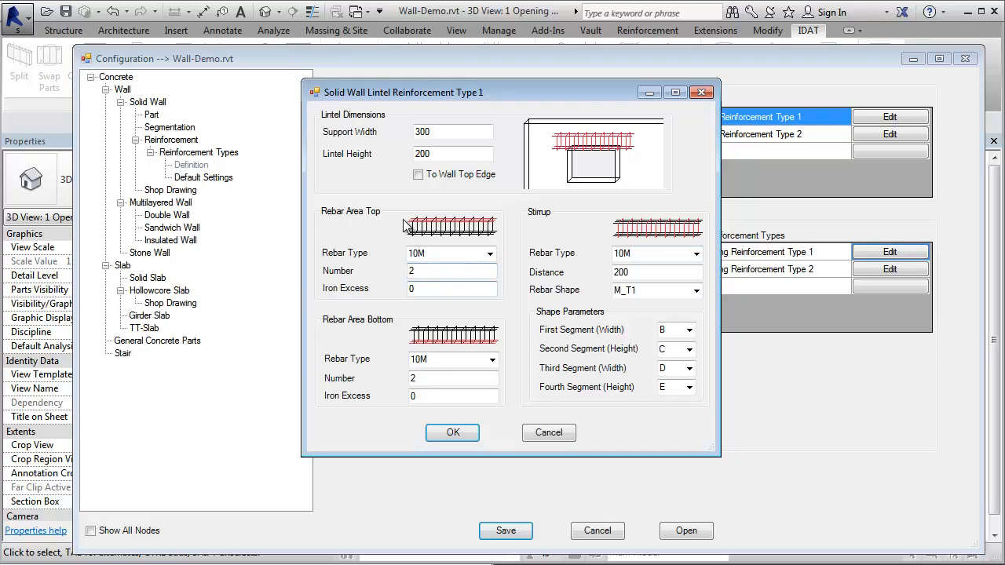
{"action": "mouse_move", "coordinate": [386, 243]}
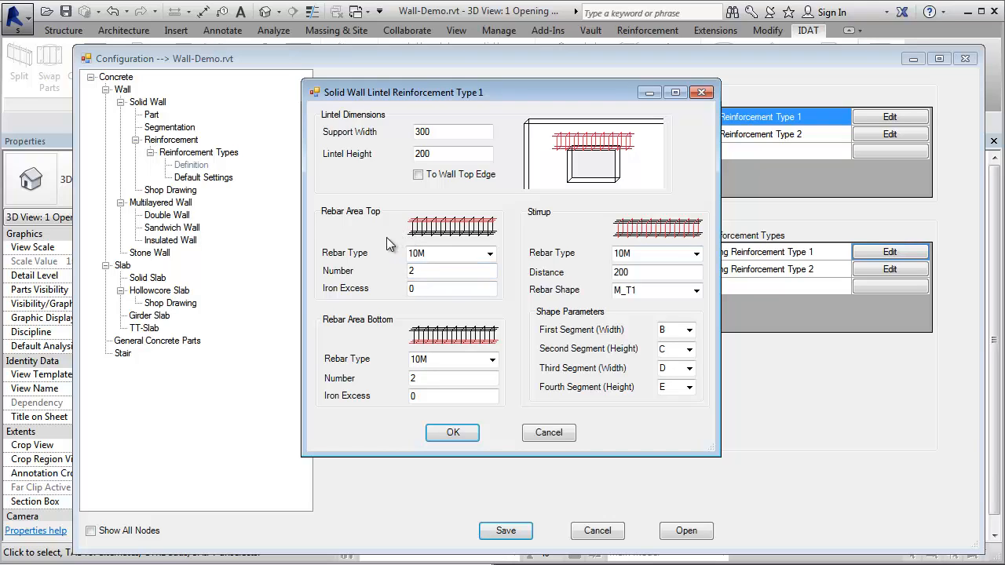
{"action": "mouse_move", "coordinate": [410, 336]}
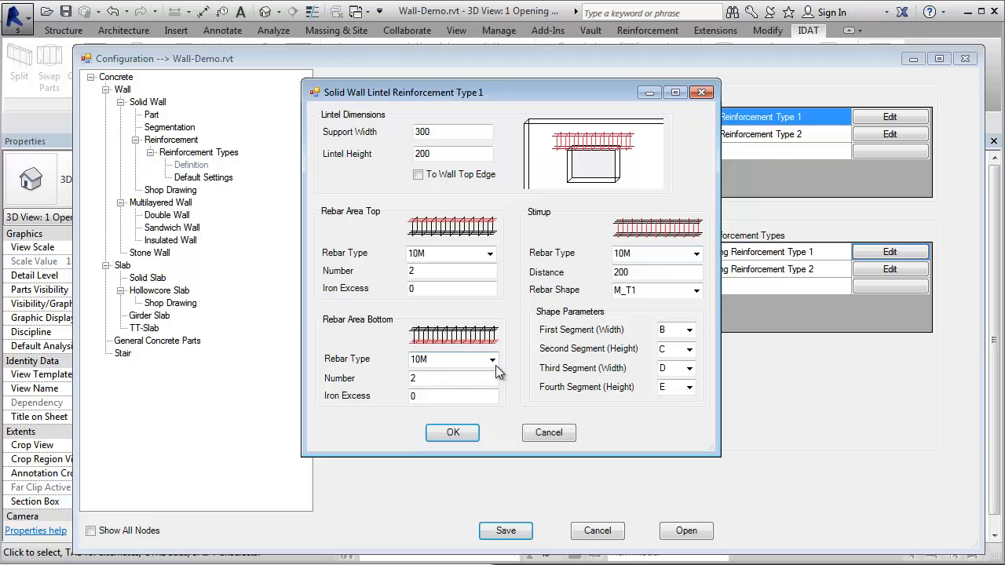
{"action": "mouse_move", "coordinate": [629, 229]}
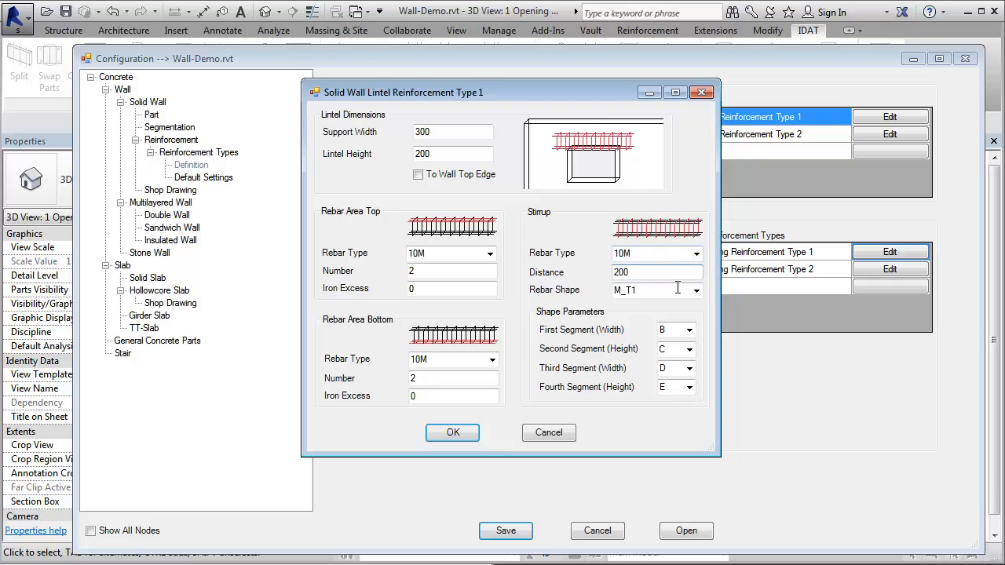
{"action": "left_click", "coordinate": [694, 289]}
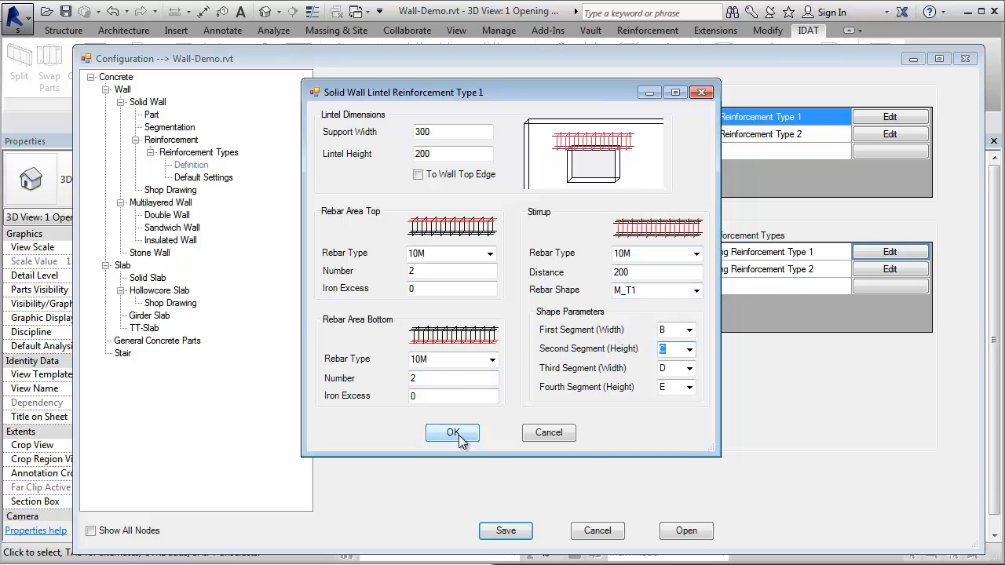
{"action": "left_click", "coordinate": [453, 433]}
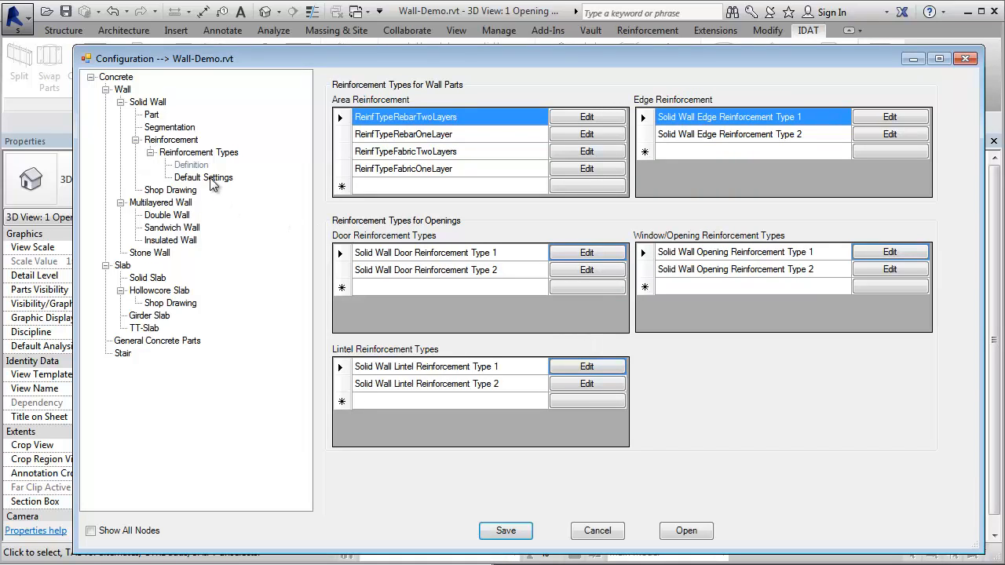
Show the default reinforcement assignments and inspect door reinforcement Type 2 without changes
{"action": "left_click", "coordinate": [202, 176]}
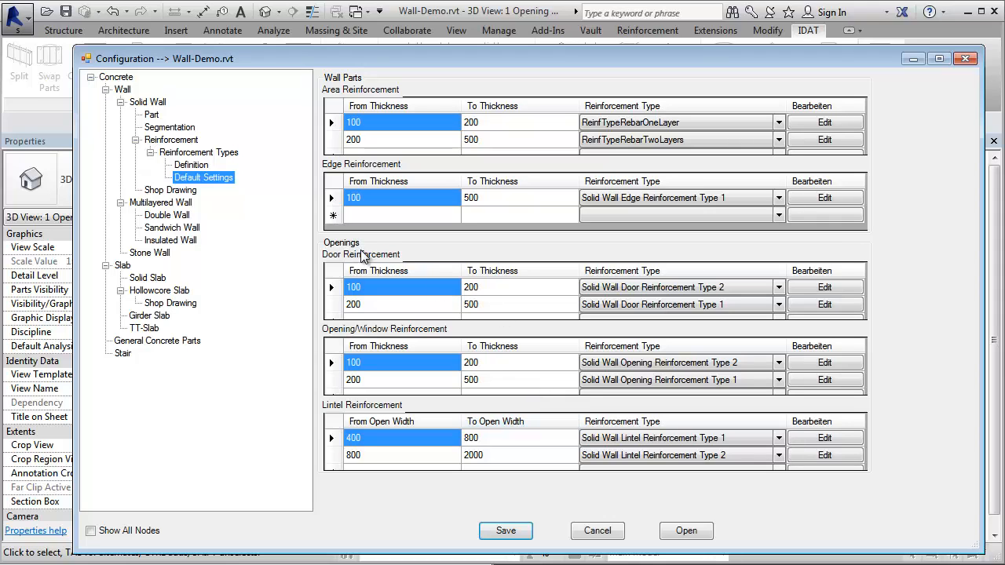
{"action": "mouse_move", "coordinate": [346, 264]}
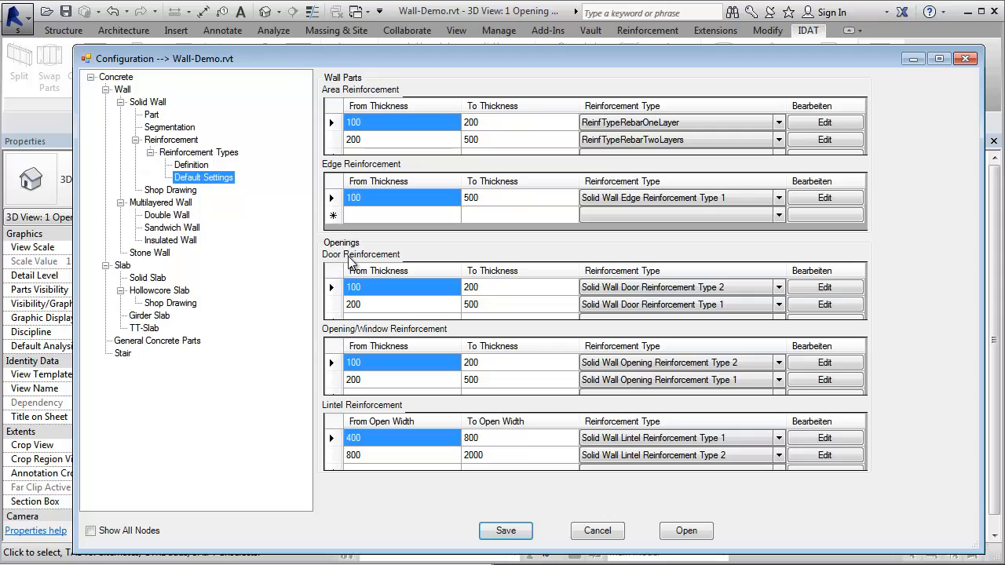
{"action": "mouse_move", "coordinate": [375, 287]}
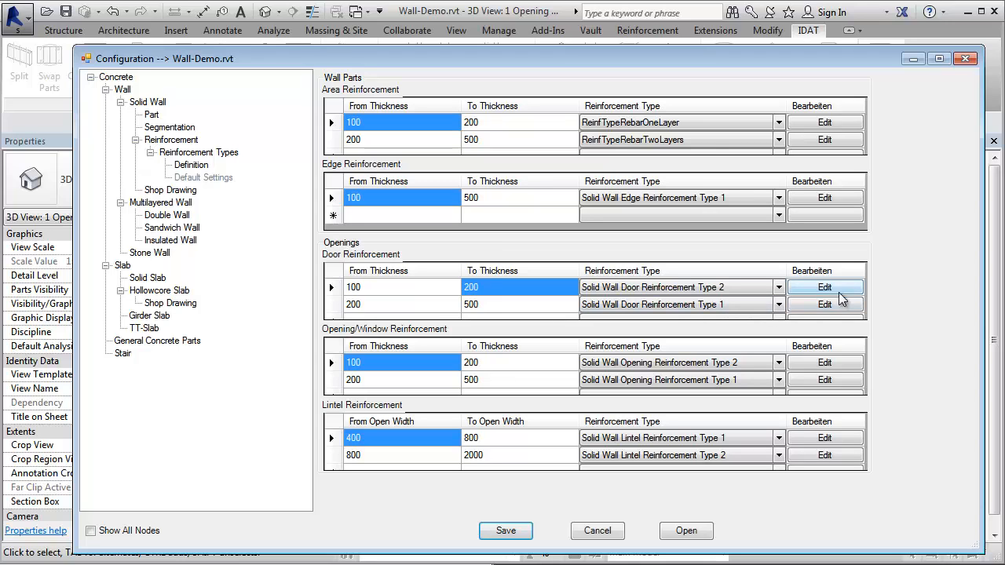
{"action": "left_click", "coordinate": [825, 285]}
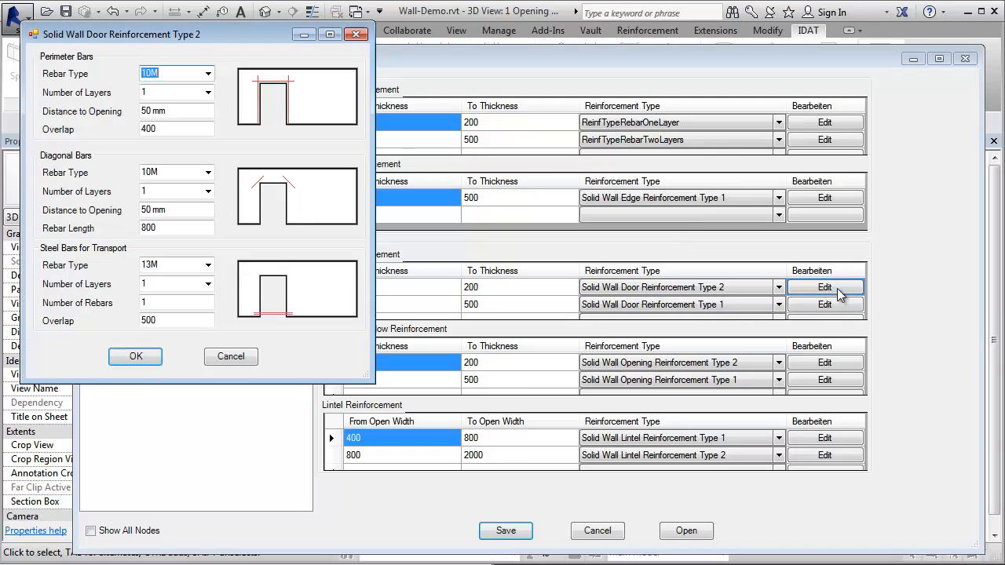
{"action": "mouse_move", "coordinate": [230, 355]}
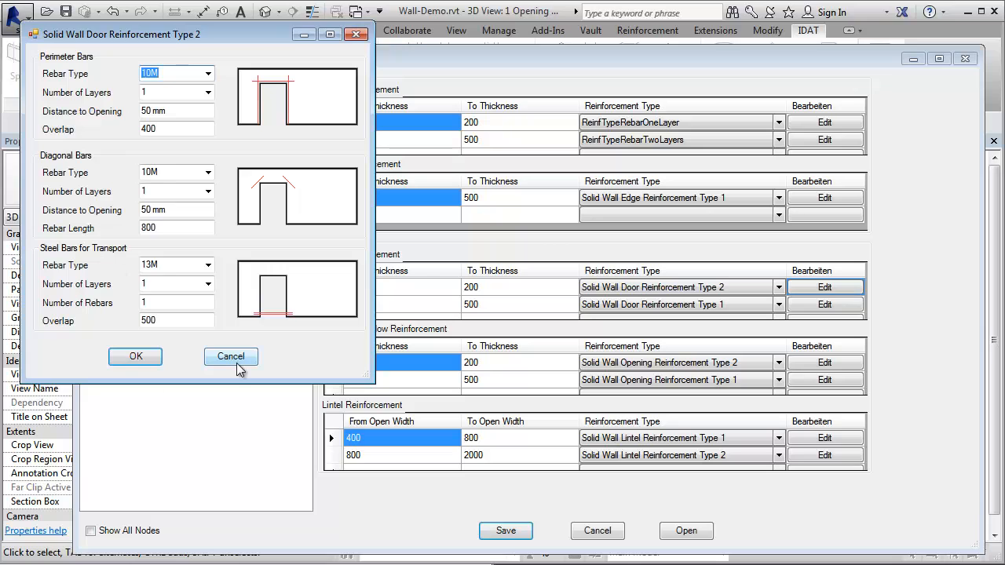
{"action": "left_click", "coordinate": [229, 356]}
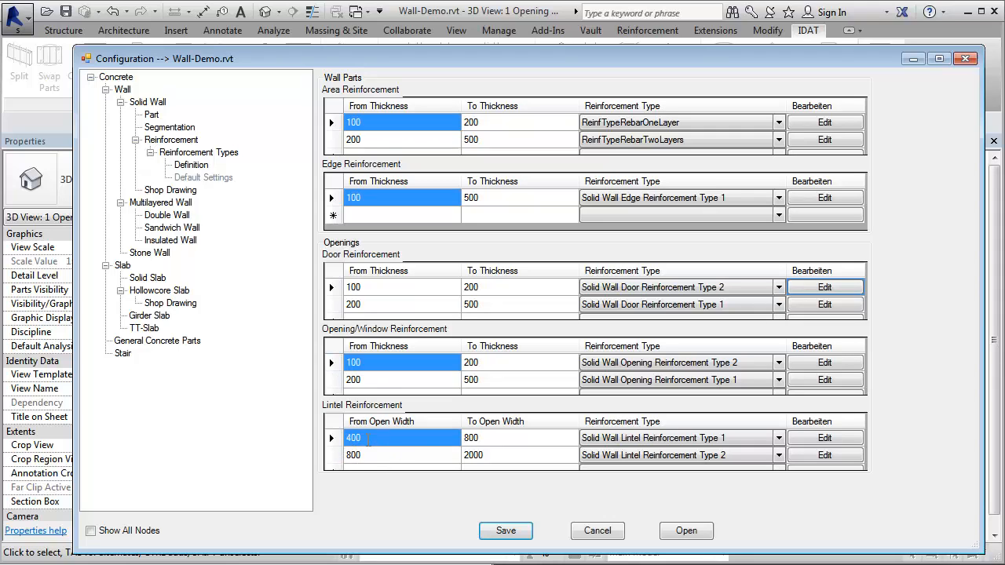
Keep Lintel Reinforcement Type 2 for 800–2000 wide openings and save the configuration
{"action": "double_click", "coordinate": [369, 437]}
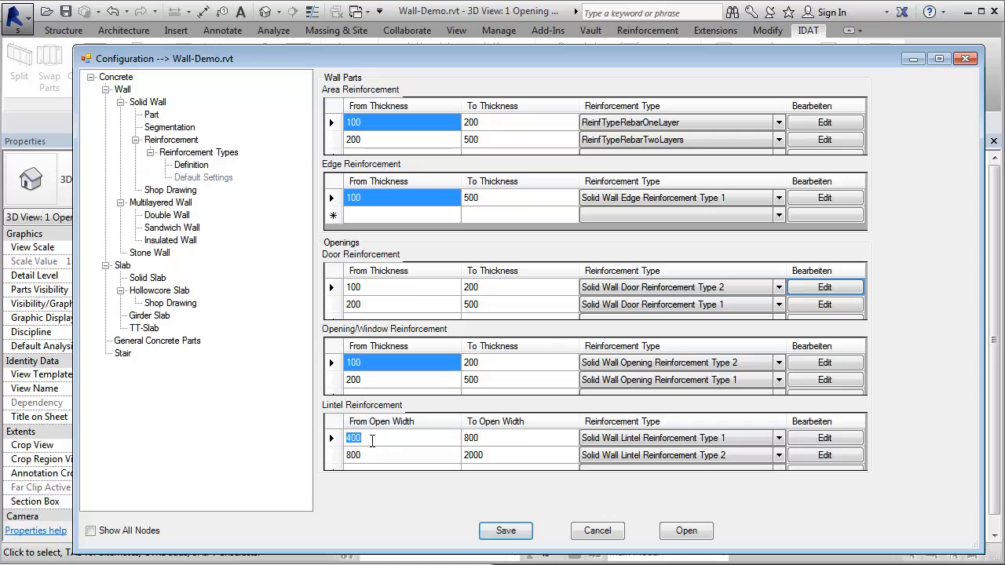
{"action": "left_click", "coordinate": [518, 438]}
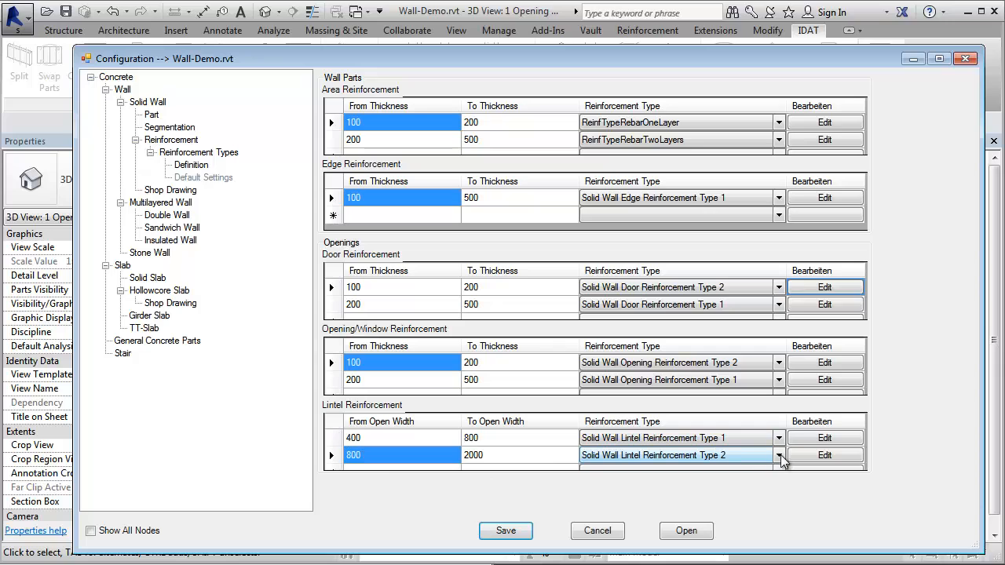
{"action": "left_click", "coordinate": [778, 456]}
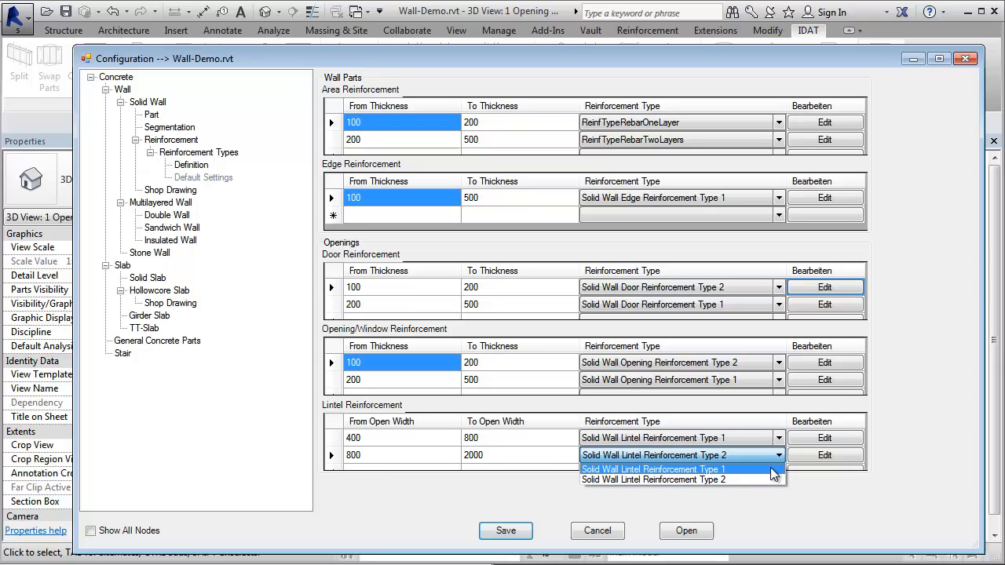
{"action": "left_click", "coordinate": [653, 480]}
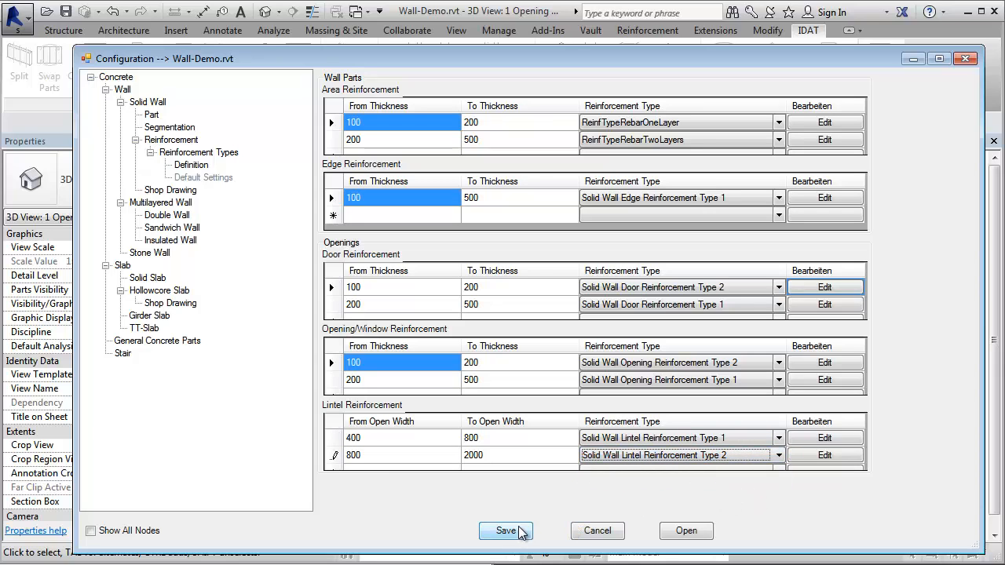
{"action": "left_click", "coordinate": [506, 530]}
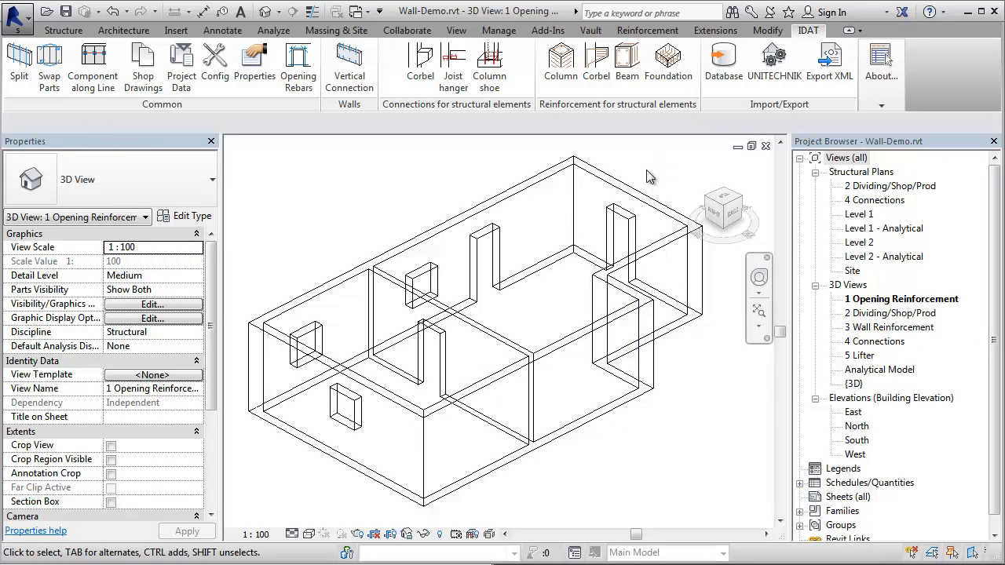
Select all walls and run Opening Rebars to reinforce every door and window opening
{"action": "left_click", "coordinate": [358, 396]}
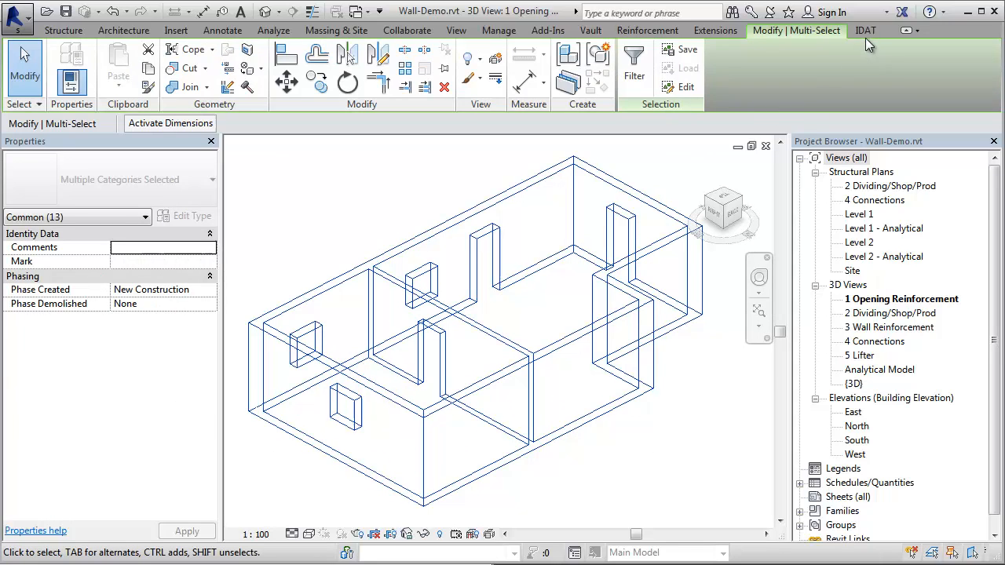
{"action": "left_click", "coordinate": [865, 30]}
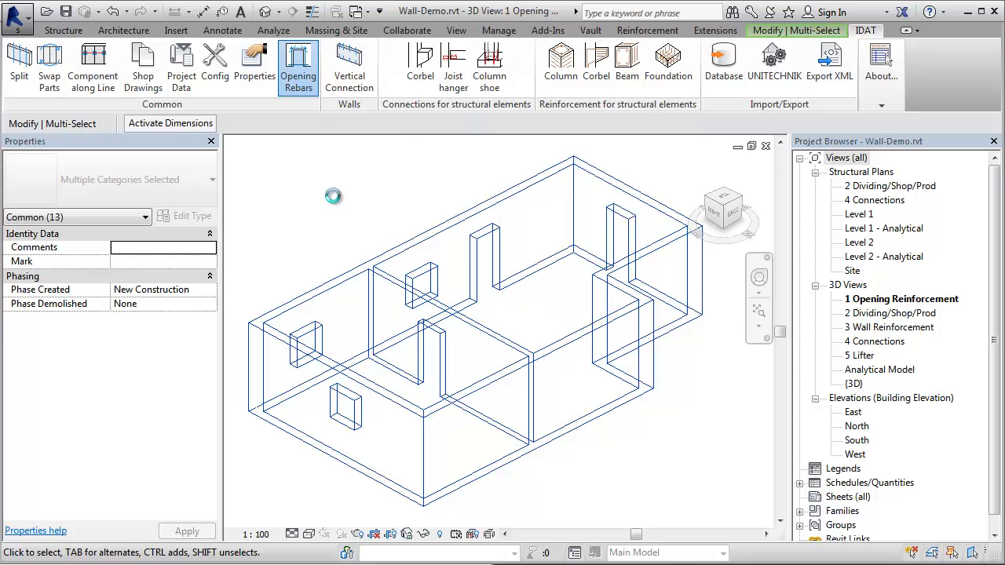
{"action": "left_click", "coordinate": [298, 63]}
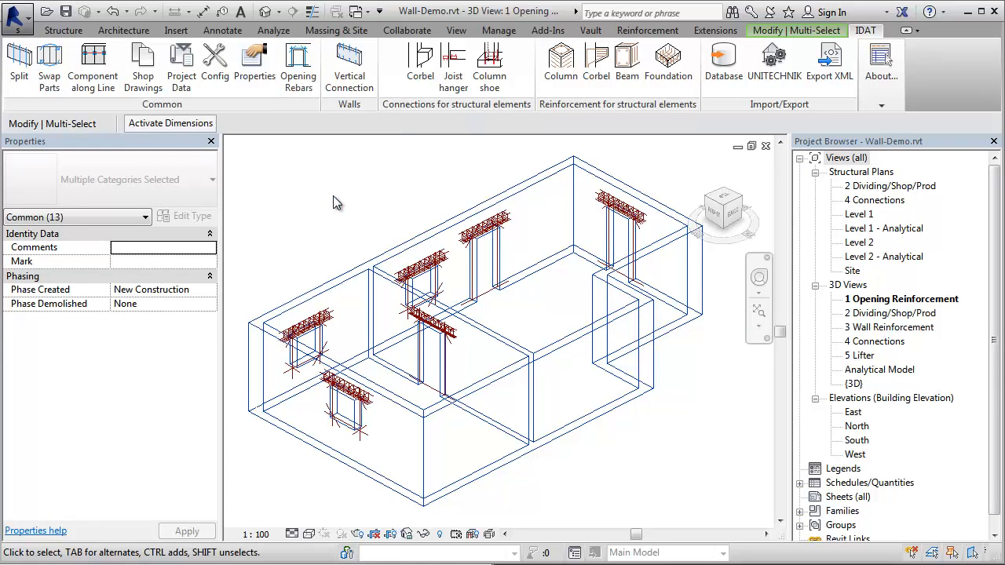
{"action": "left_click", "coordinate": [395, 385]}
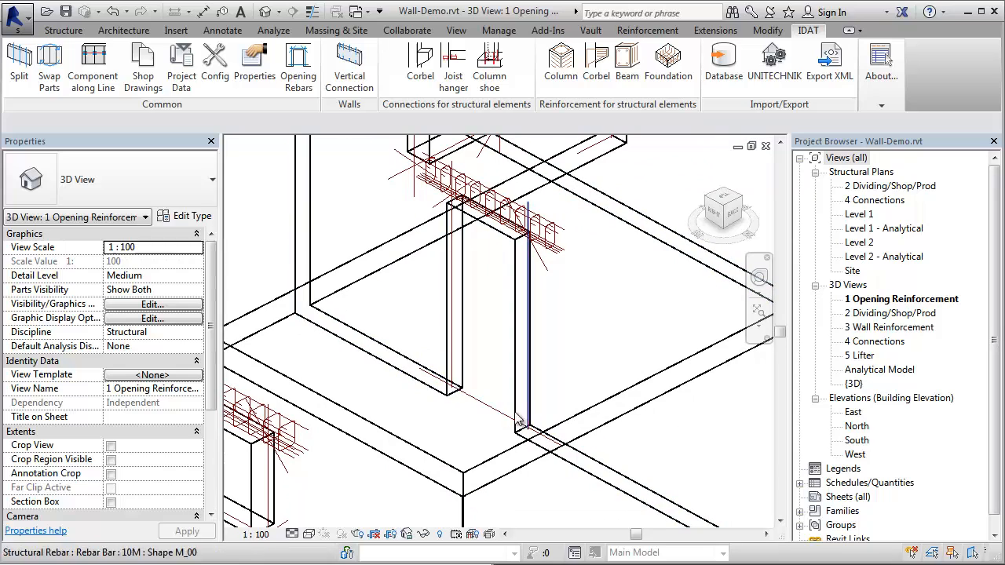
Select the 1010×1010 mm rectangular window opening with 1300 sill height
{"action": "left_click", "coordinate": [456, 314]}
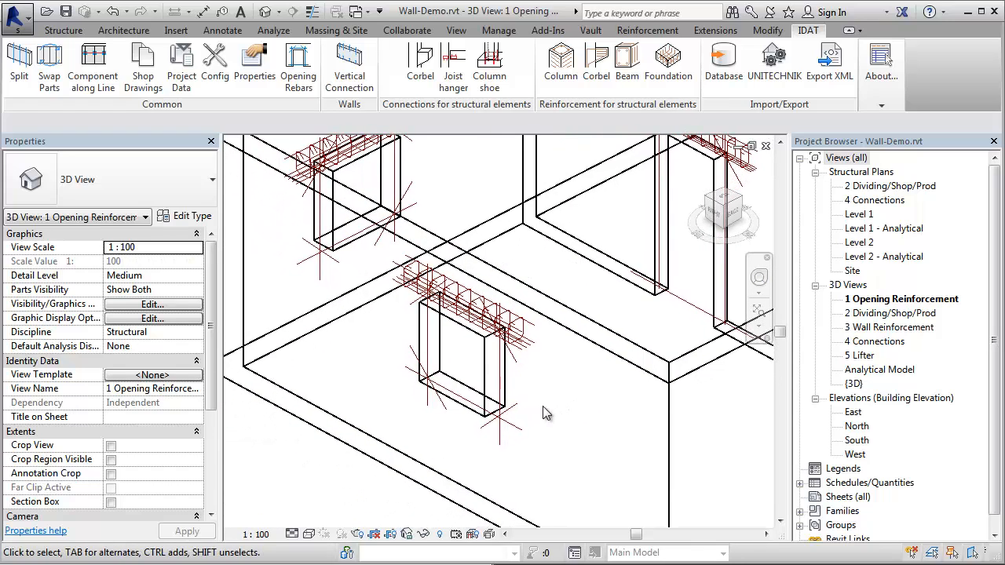
{"action": "mouse_move", "coordinate": [487, 377]}
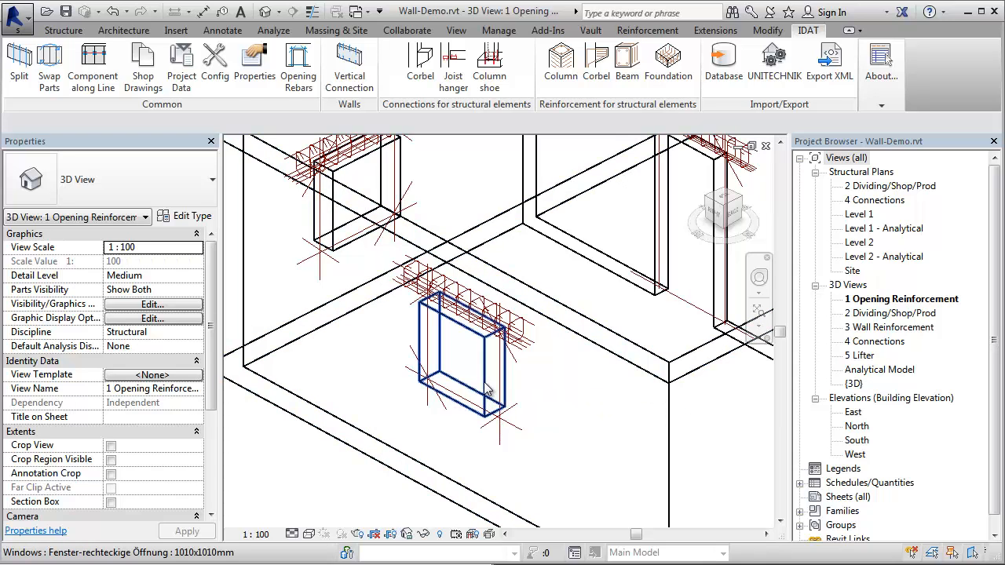
{"action": "left_click", "coordinate": [463, 354]}
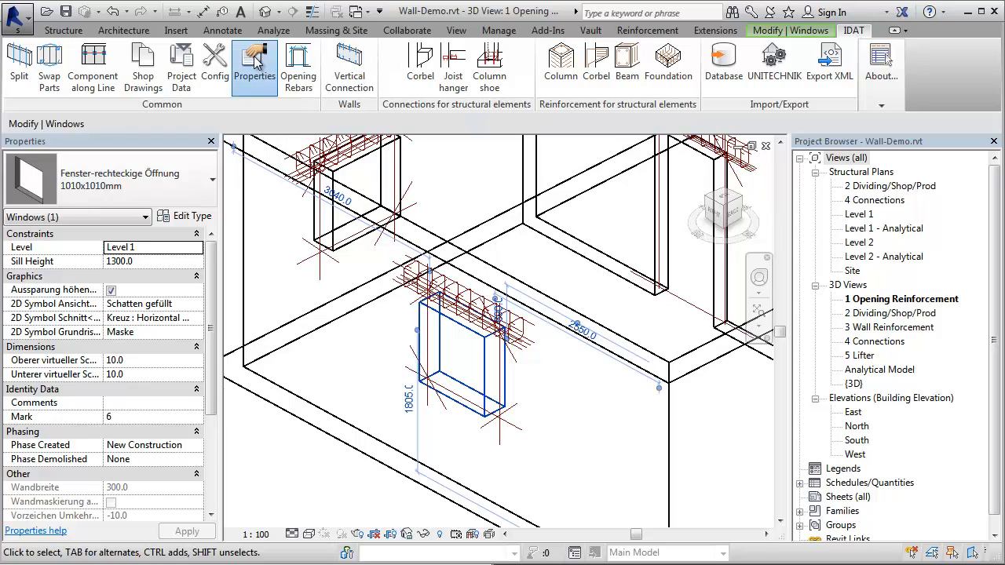
Show the window's IDAT reinforcement properties and edit its Lintel Reinforcement Type 2
{"action": "left_click", "coordinate": [254, 63]}
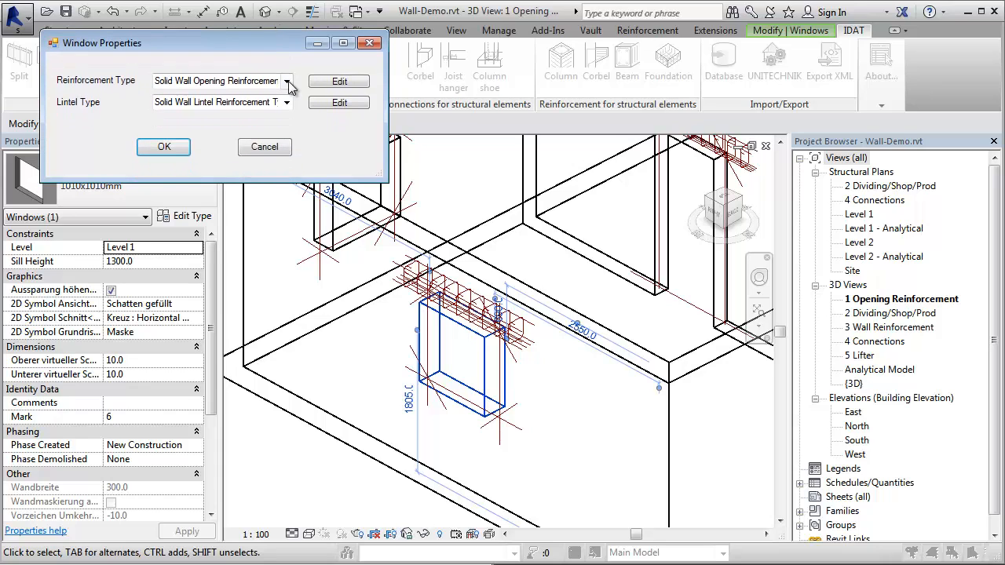
{"action": "left_click", "coordinate": [286, 81]}
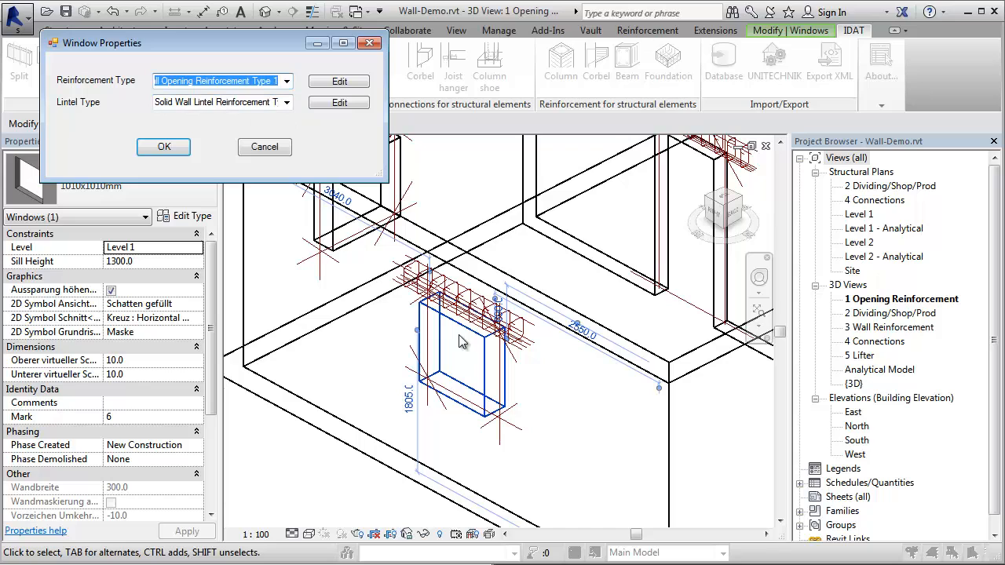
{"action": "mouse_move", "coordinate": [510, 408]}
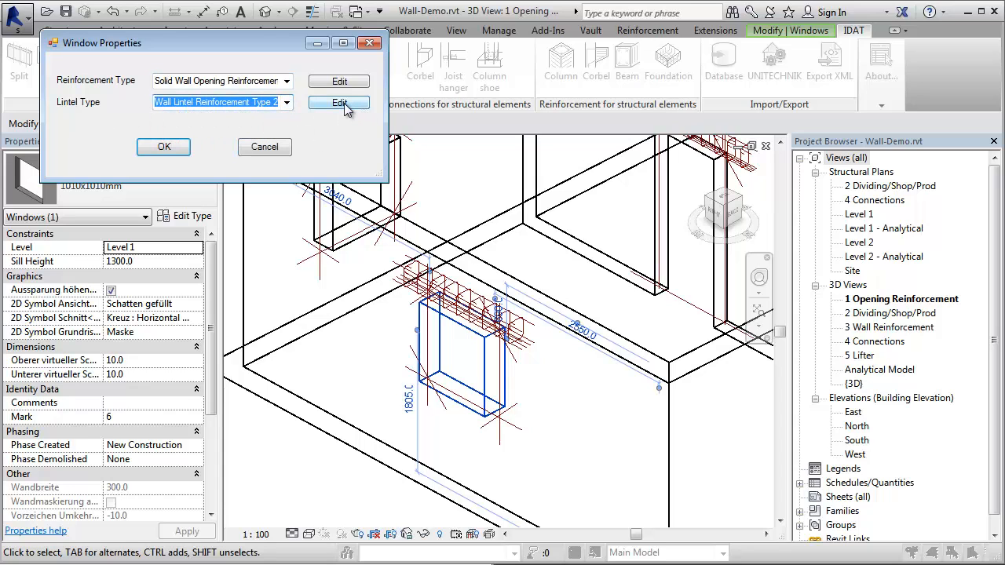
{"action": "left_click", "coordinate": [339, 103]}
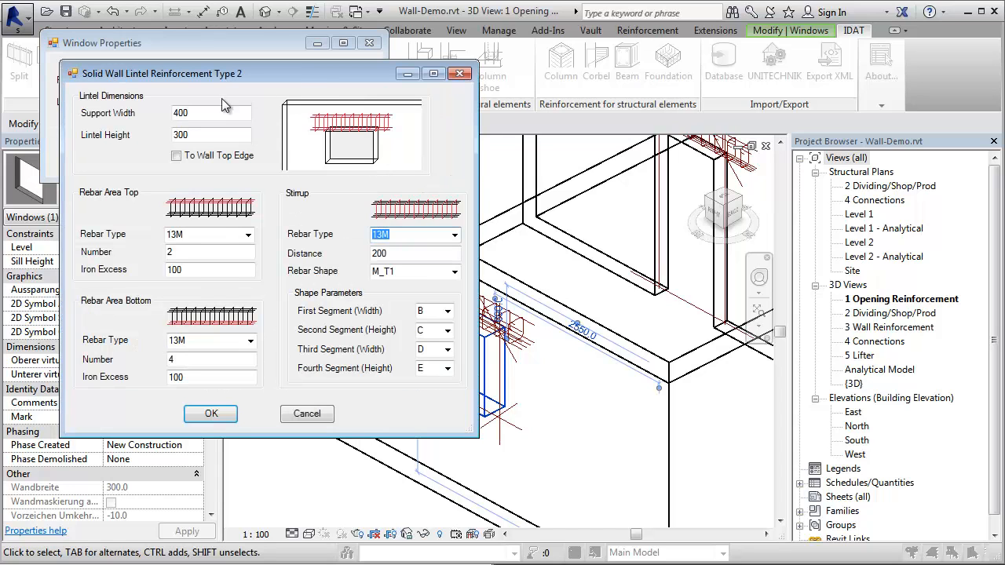
Enable To Wall Top Edge for the window's lintel and apply, regenerating bars up to the wall top
{"action": "left_click", "coordinate": [175, 155]}
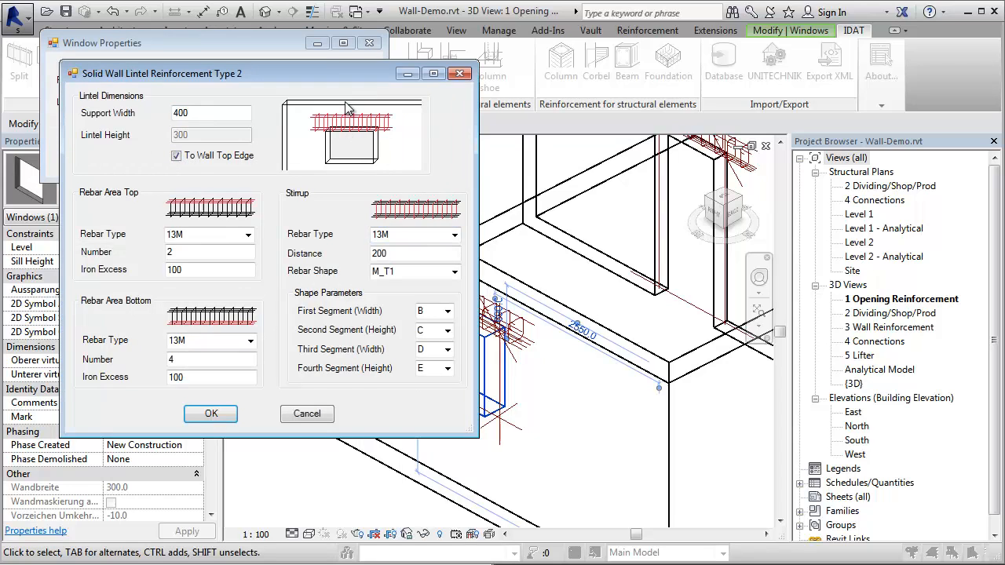
{"action": "left_click", "coordinate": [211, 414]}
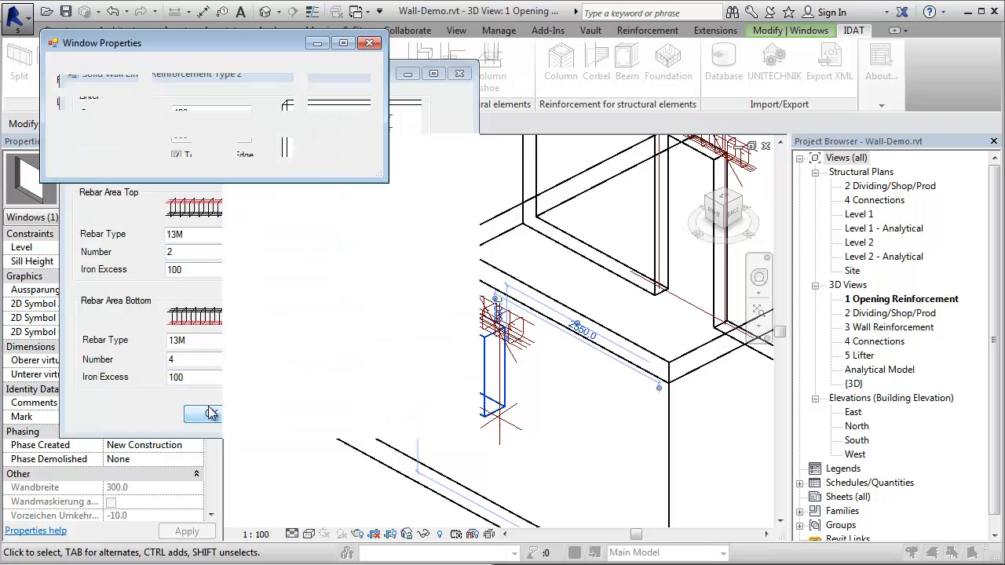
{"action": "left_click", "coordinate": [203, 415]}
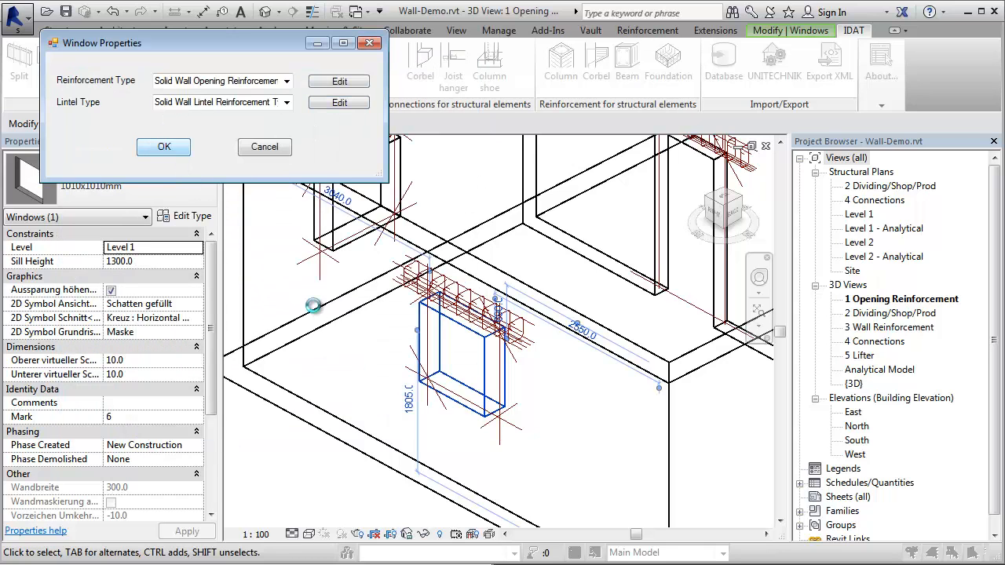
{"action": "left_click", "coordinate": [163, 148]}
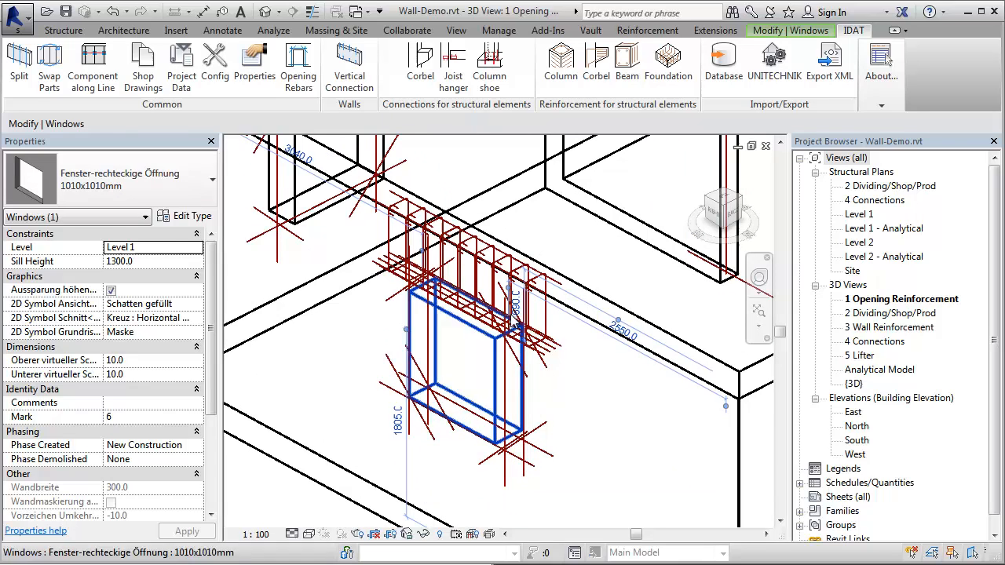
{"action": "left_click", "coordinate": [605, 374]}
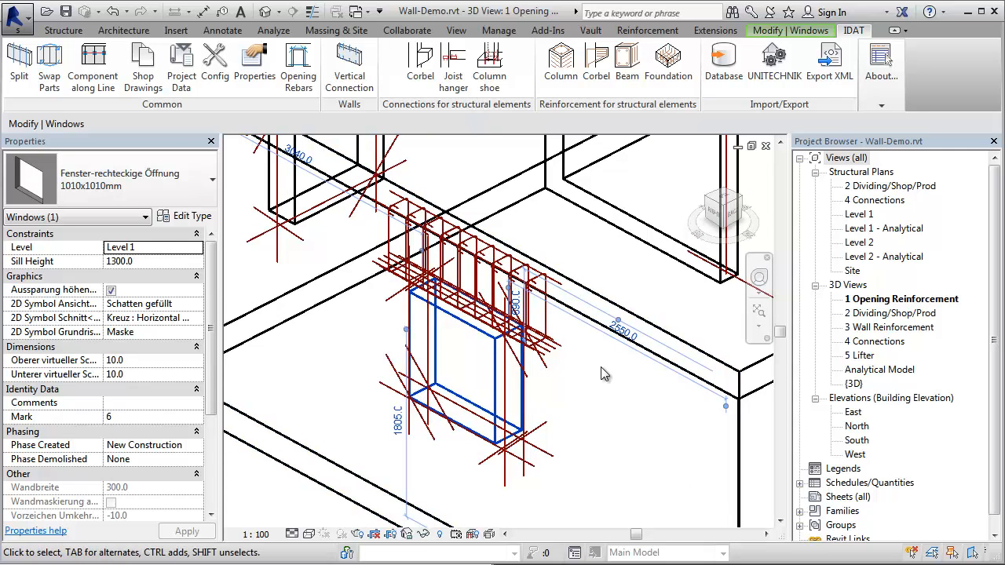